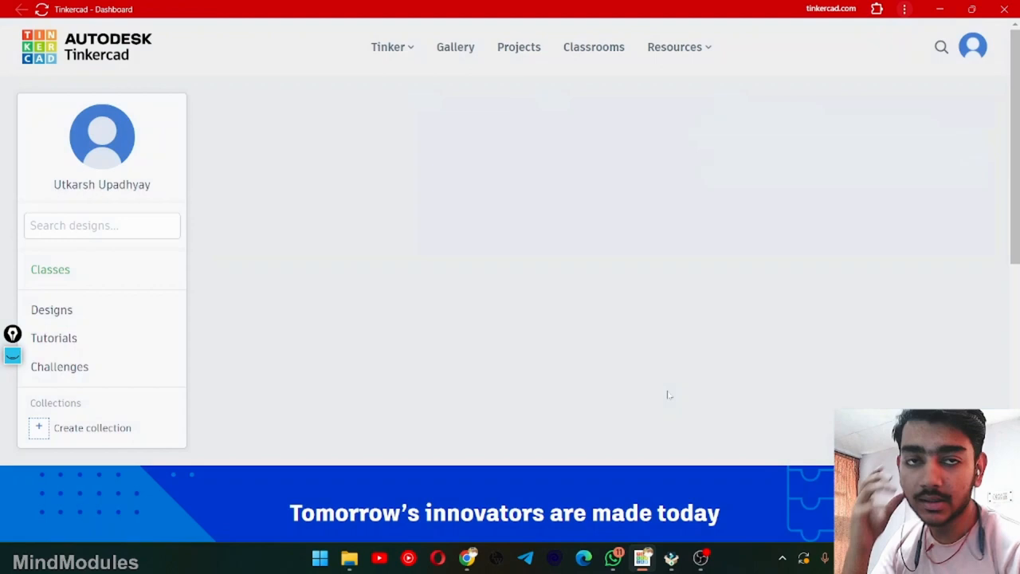
# Scroll down the Tinkercad dashboard to show the 3D Designs and Circuits sections.
pyautogui.click(51, 310)
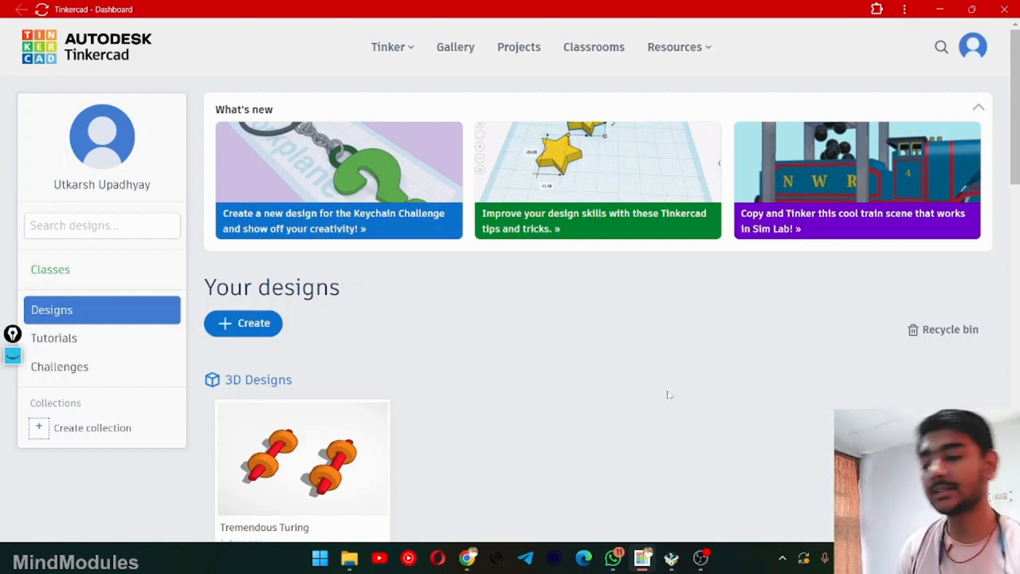
pyautogui.scroll(-3)
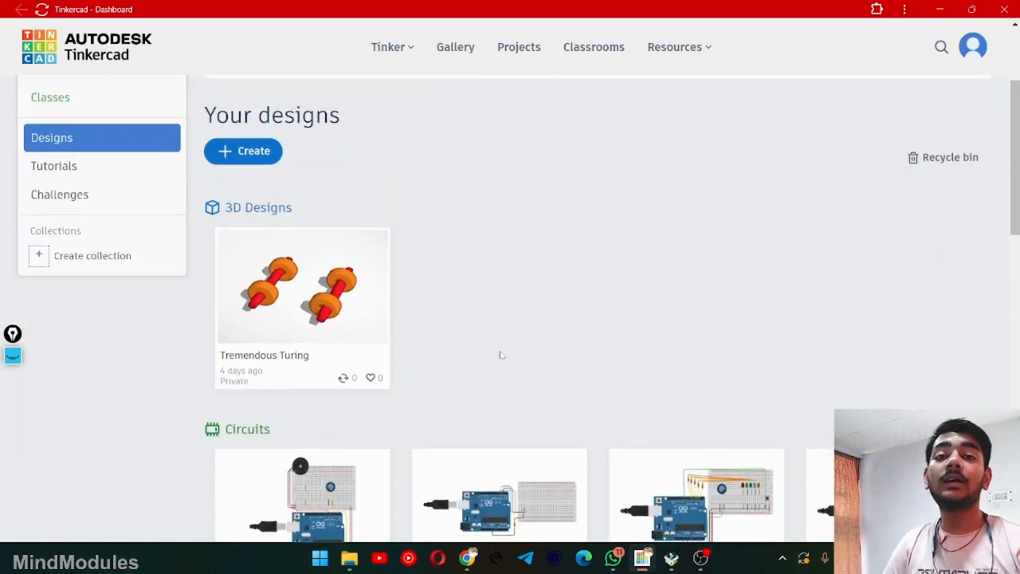